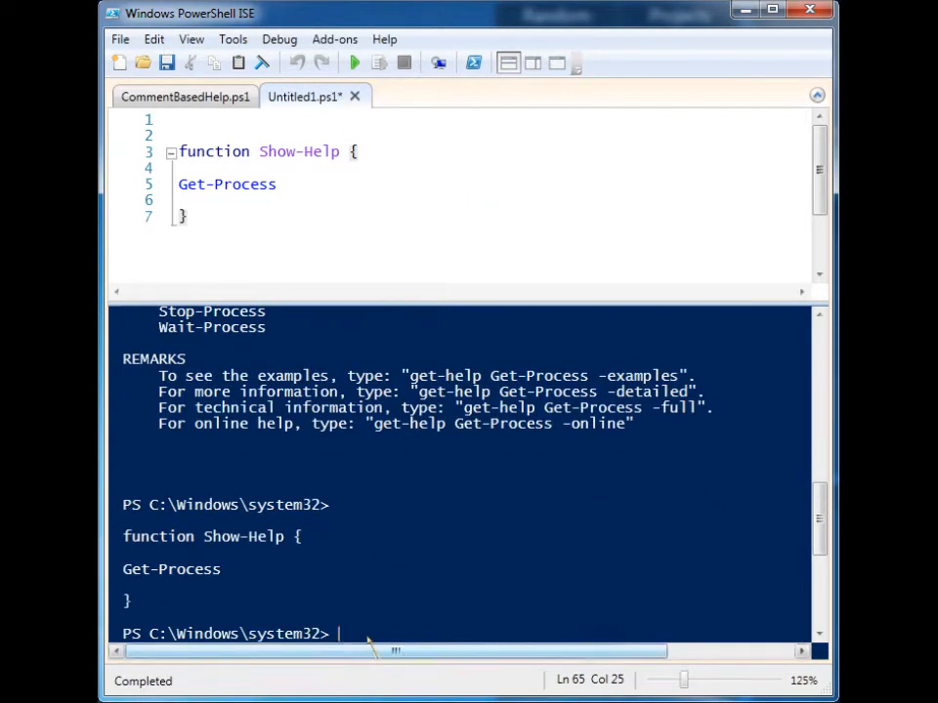
{"action": "type", "text": "Get-Help Get"}
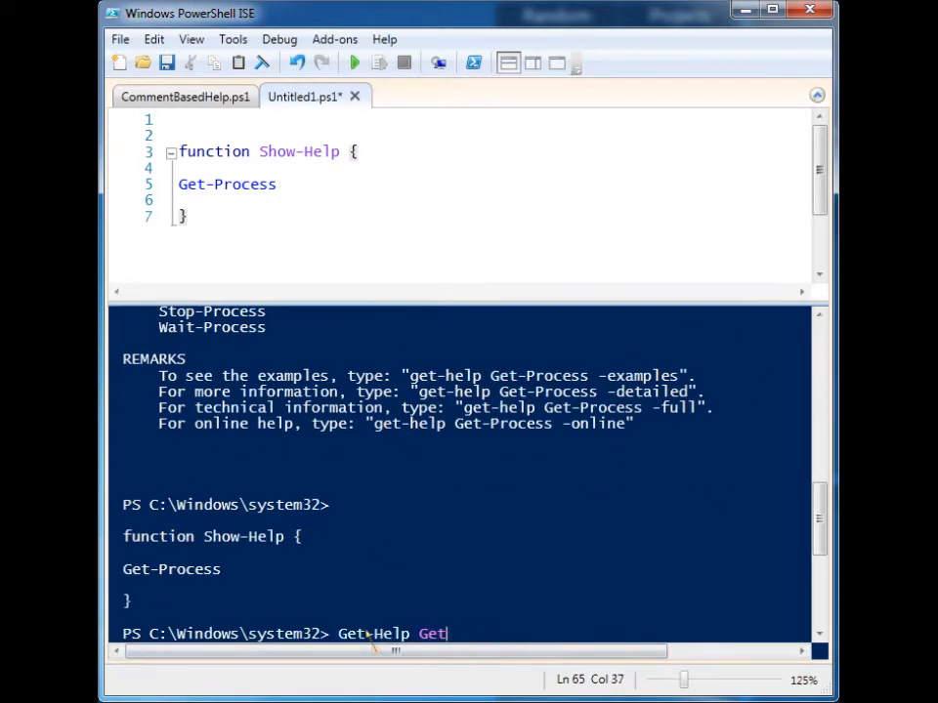
{"action": "type", "text": "show-he"}
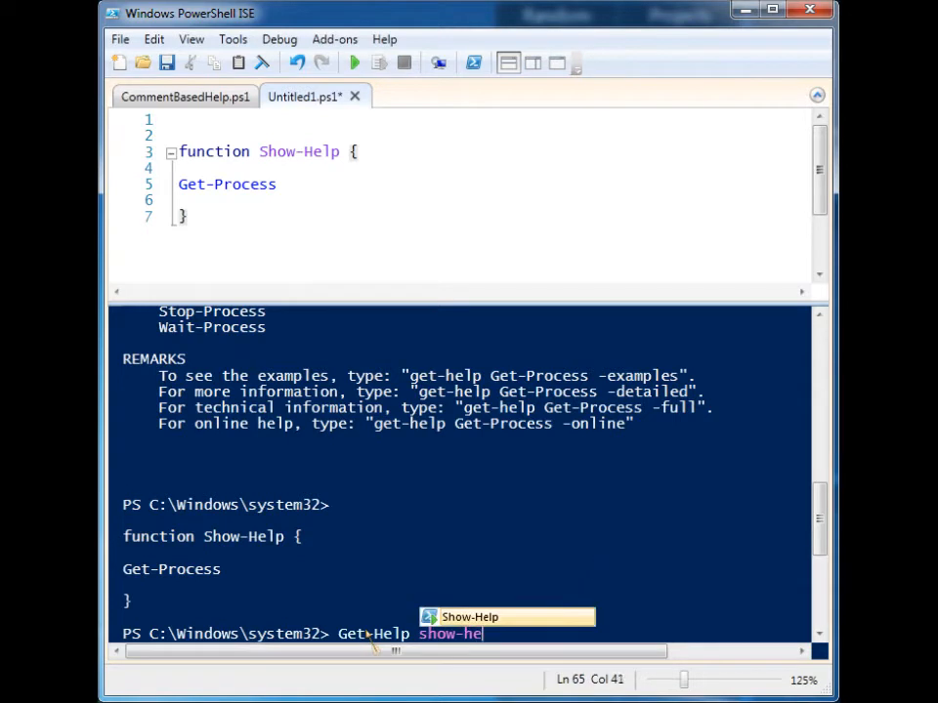